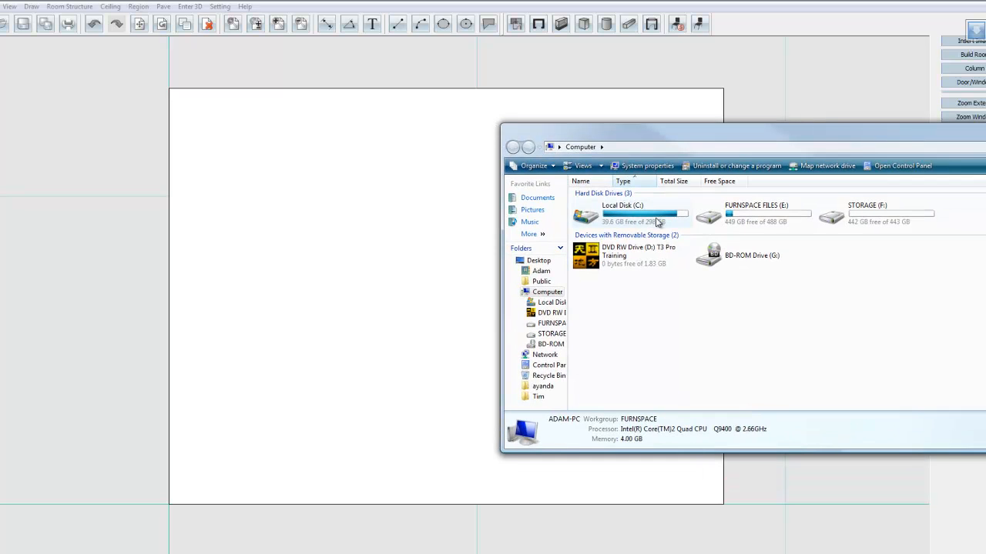
- Navigate from Local Disk (C:) through InteriCADT5 and Fashion maps into the Wallpaper folder
double_click(622, 214)
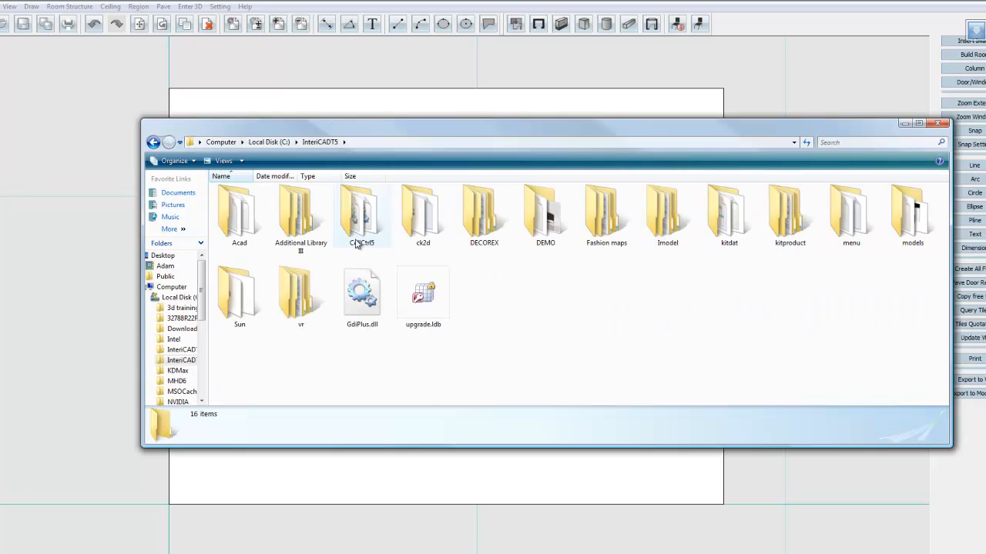
double_click(607, 212)
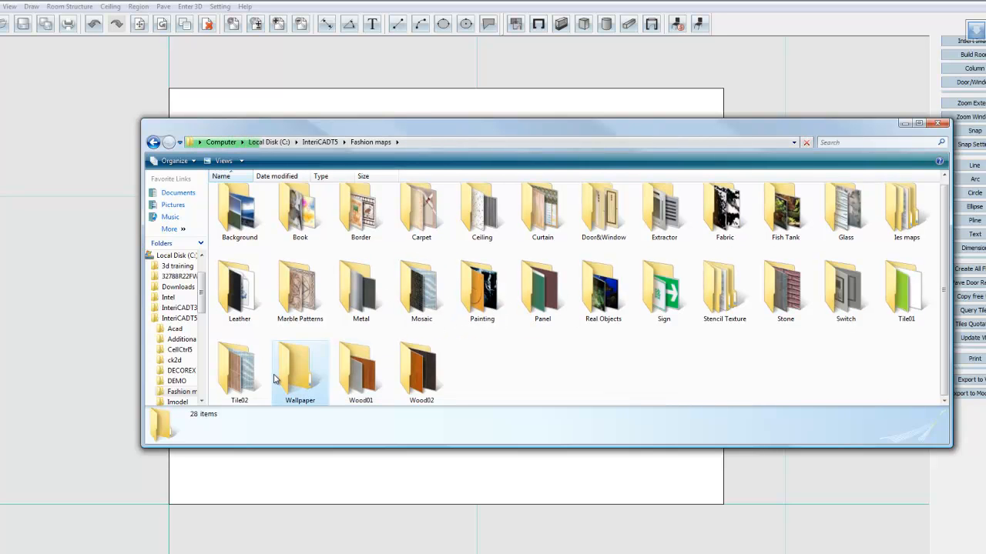
double_click(299, 370)
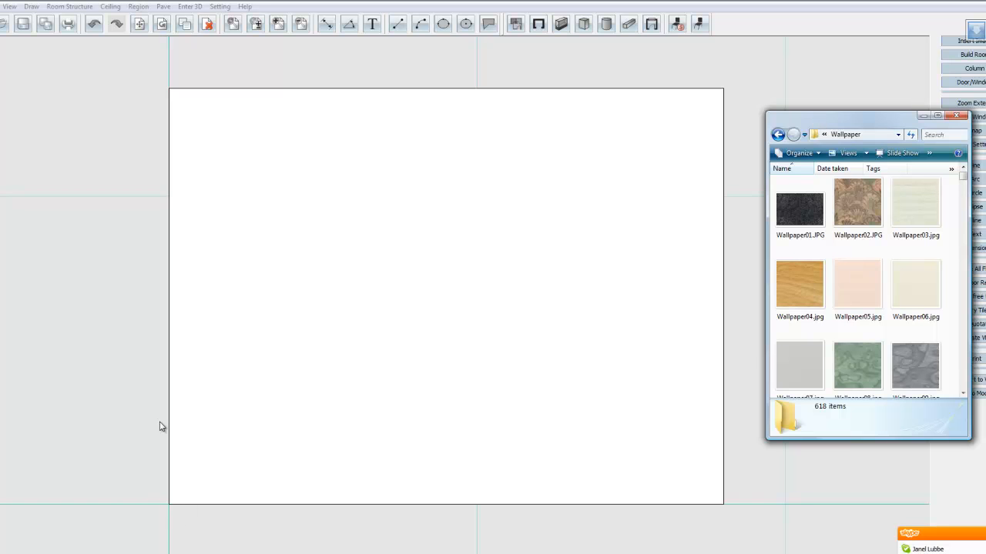
mouse_move(444, 339)
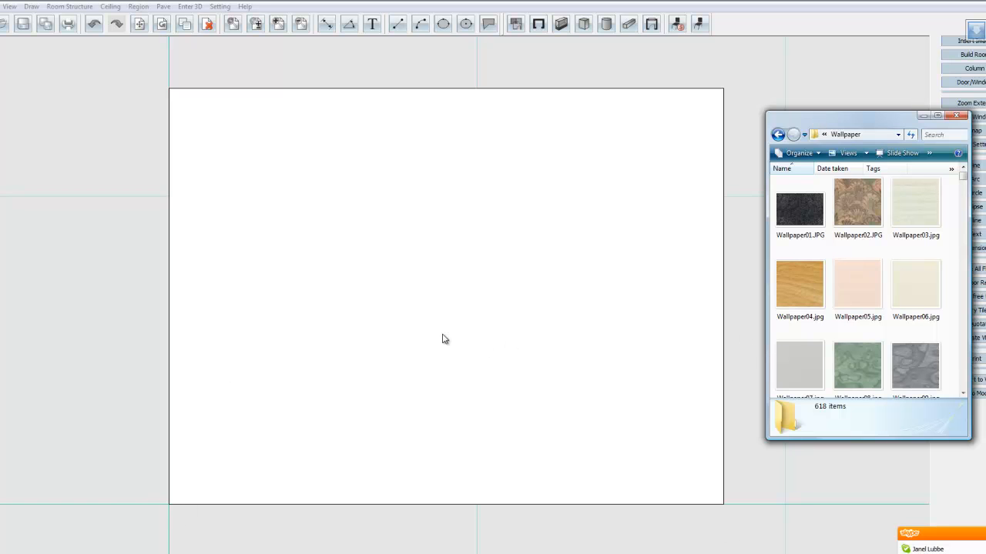
mouse_move(327, 24)
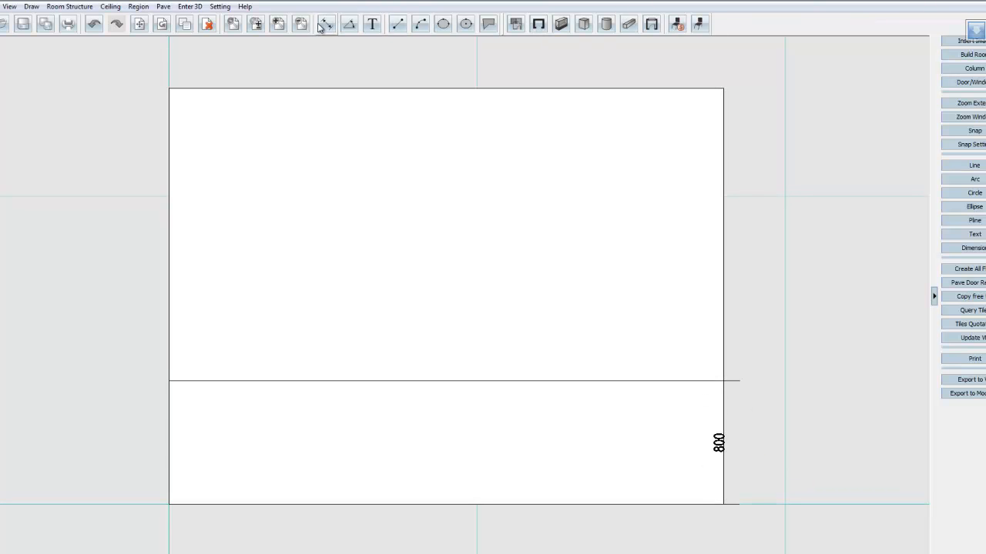
mouse_move(547, 62)
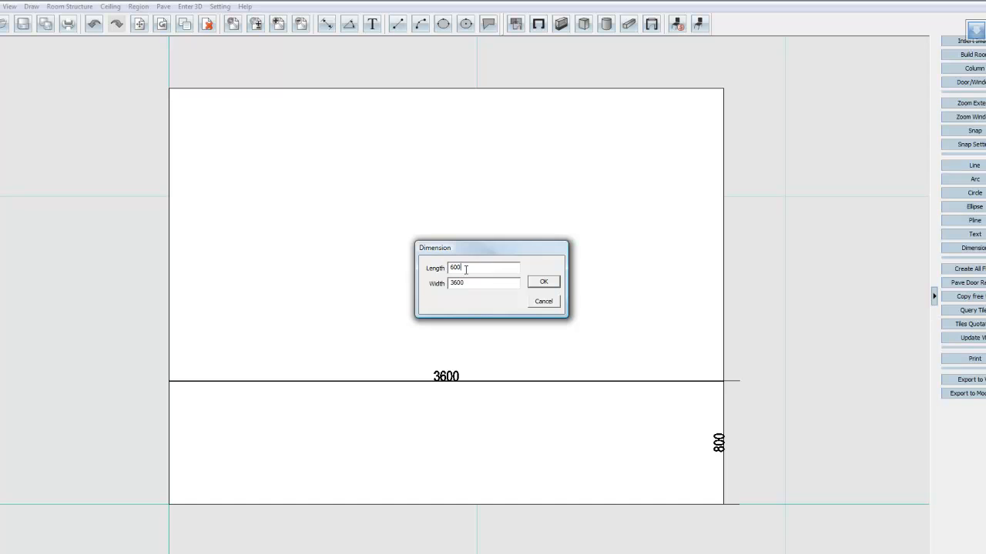
- Apply the dark wallpaper to the lower band with Length 800 and Width 3600
text(800)
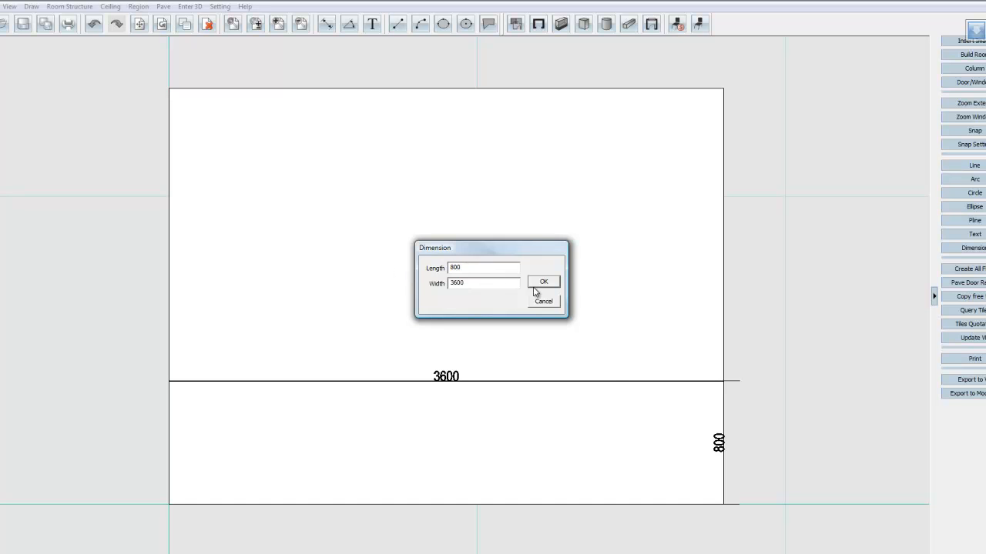
click(544, 280)
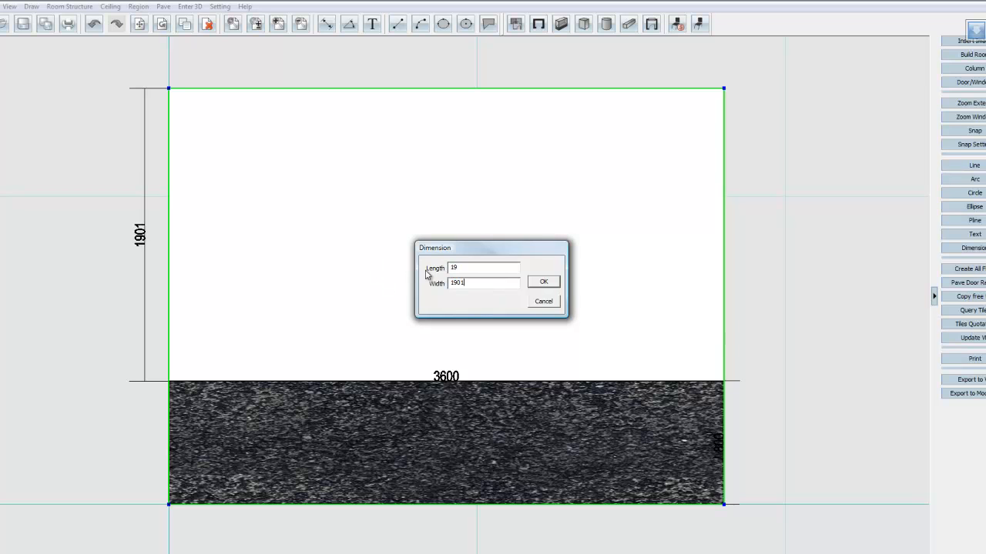
- Apply the light wood-grain wallpaper to the upper section with Length 3600 and Width 1901
text(3600)
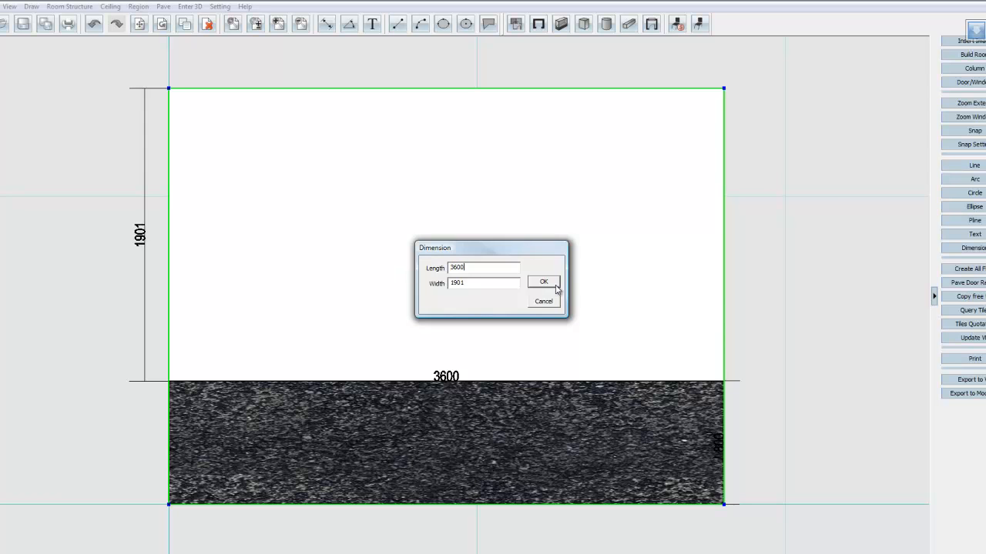
click(543, 282)
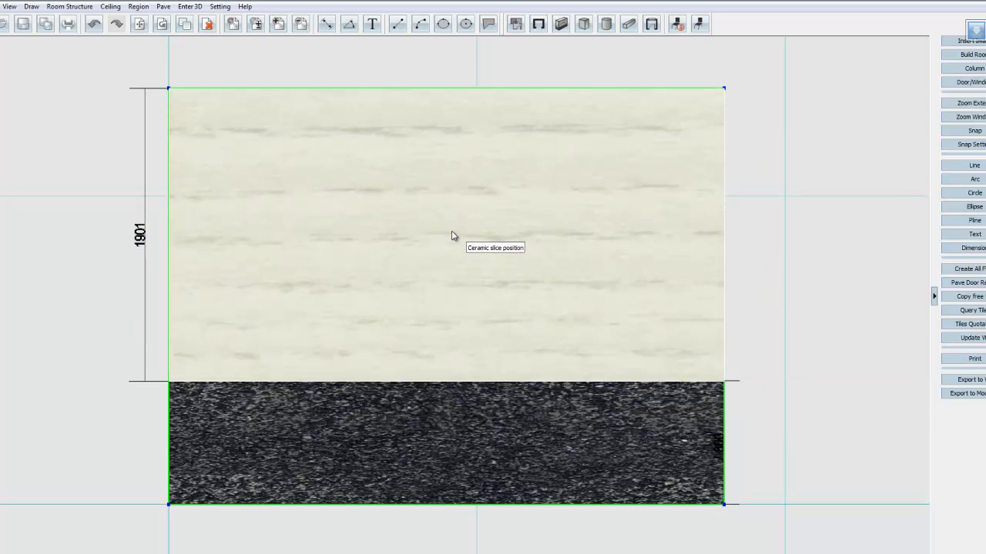